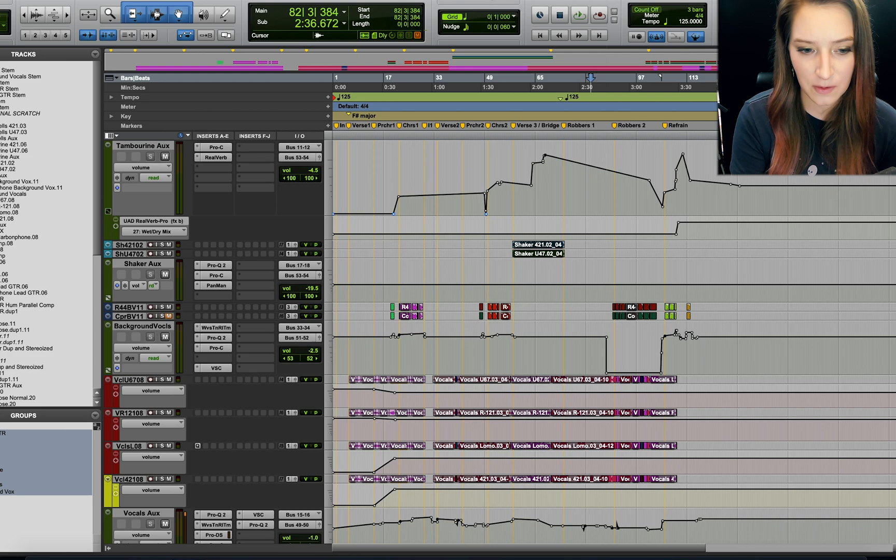
# Scroll the Edit window to the Vocals U67.08 track
pyautogui.scroll(3)
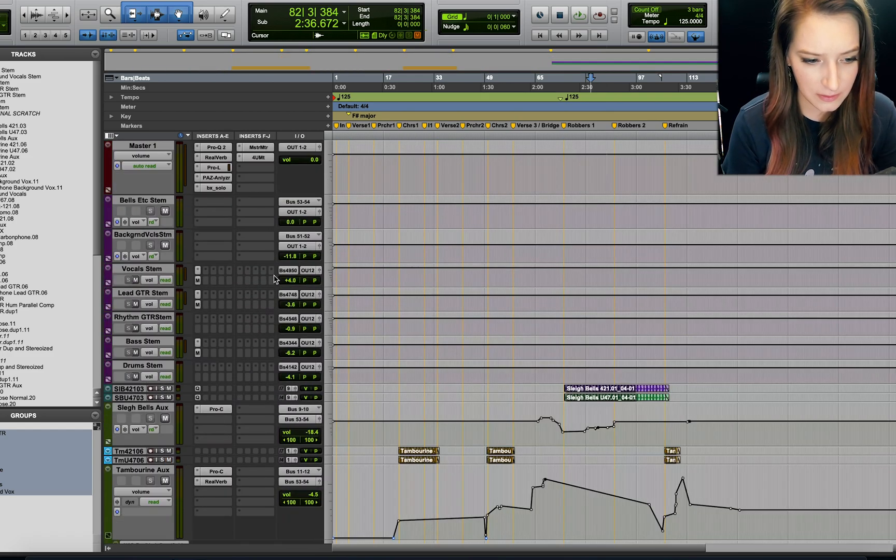
pyautogui.scroll(-3)
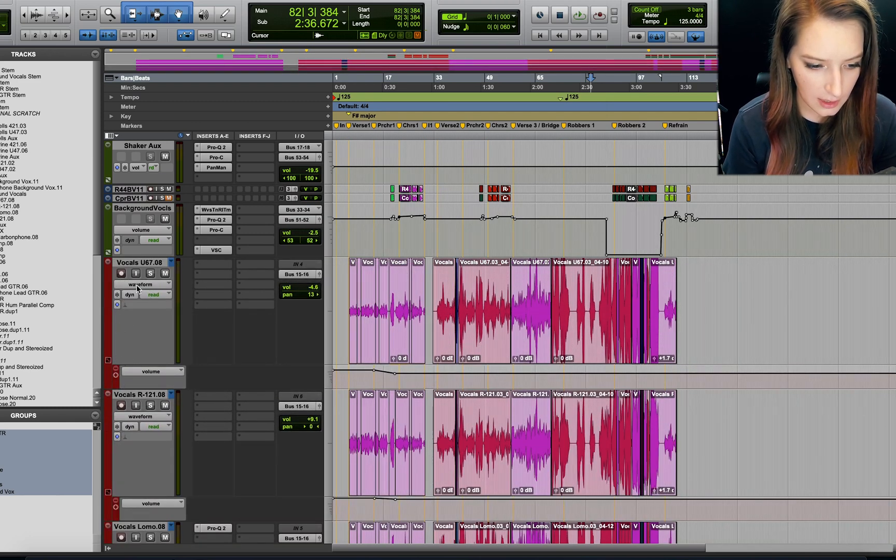
# Switch the vocal track to playlists view to show its alternate take lanes
pyautogui.click(142, 284)
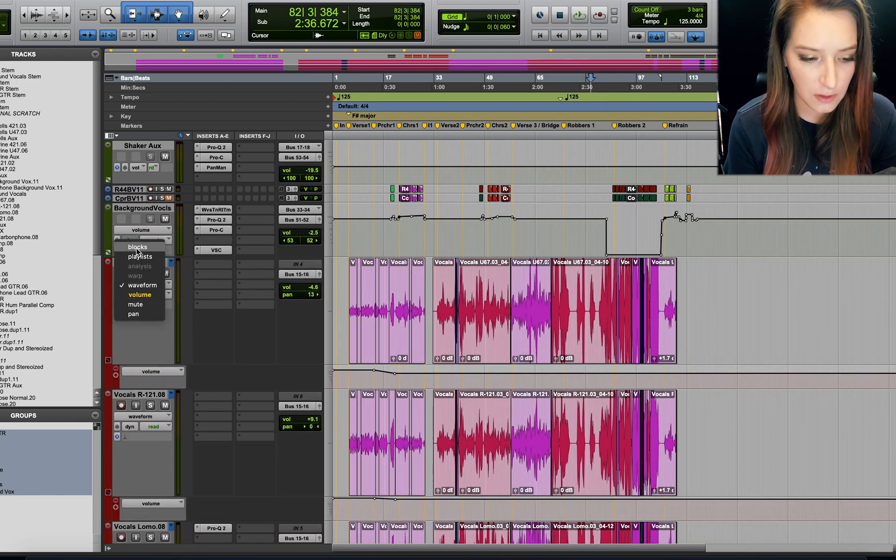
pyautogui.click(140, 256)
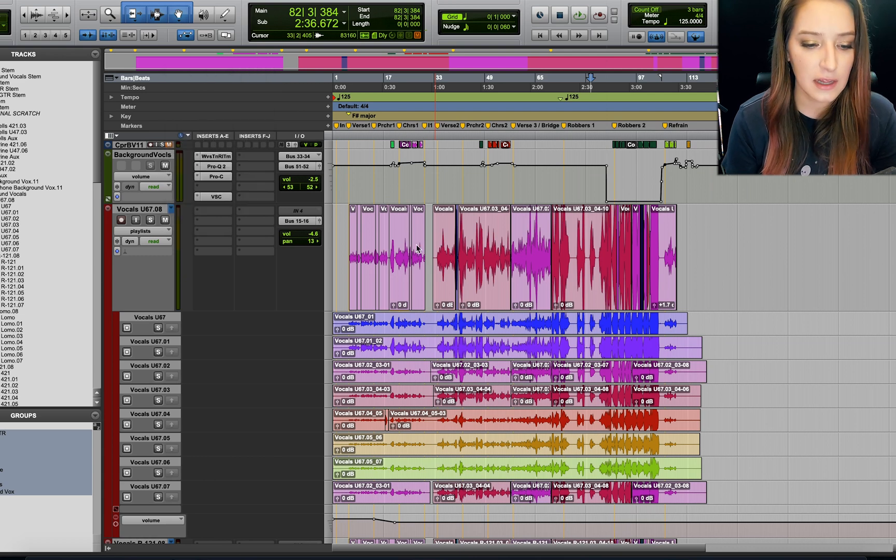
pyautogui.scroll(-3)
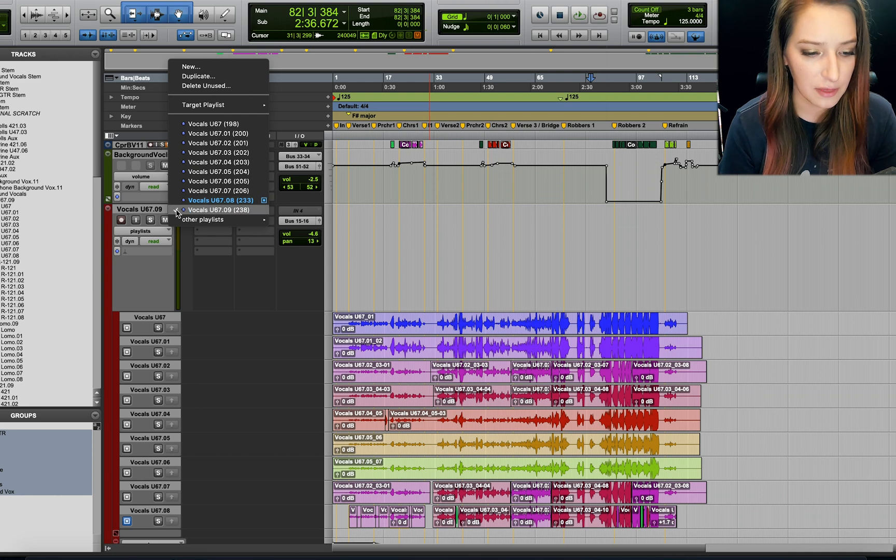
# Restore Vocals U67.08 as the main playlist and solo the Vocals U67 take
pyautogui.click(221, 200)
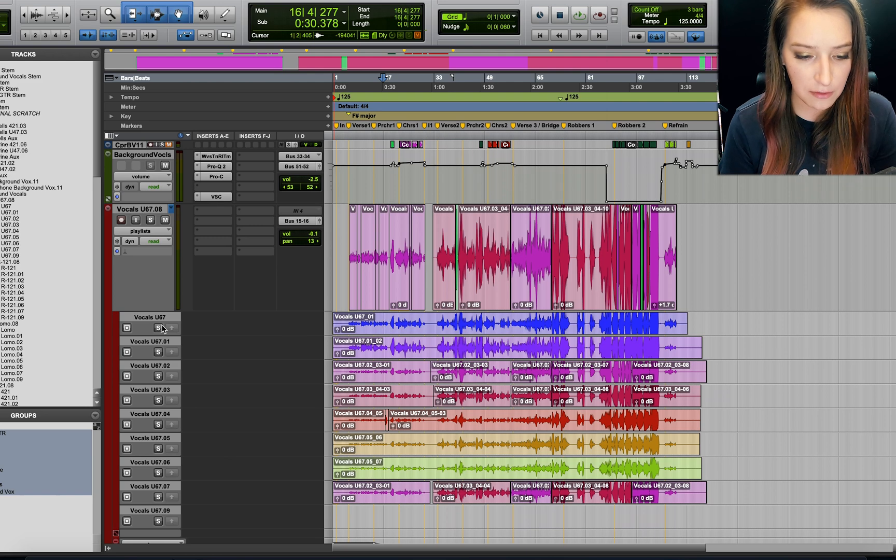
pyautogui.click(157, 327)
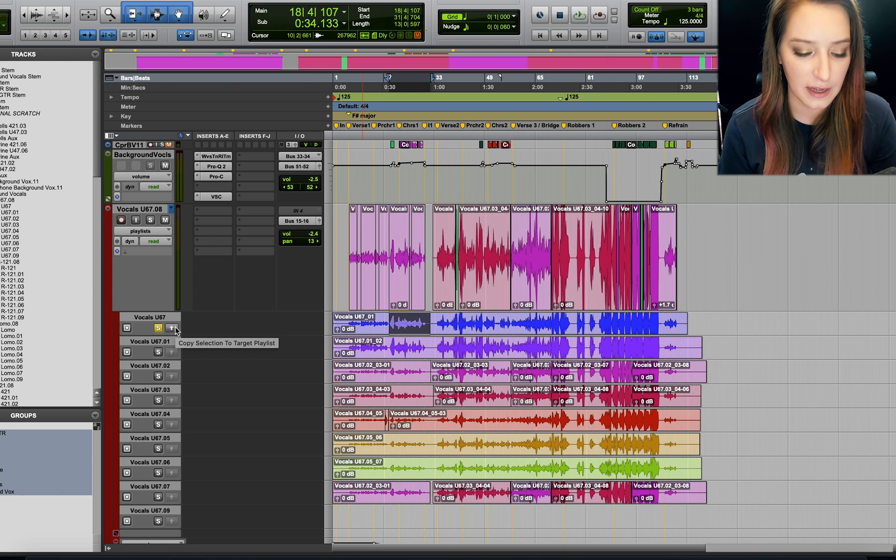
# Copy the selected Vocals U67 section into the U67.08 comp
pyautogui.click(172, 329)
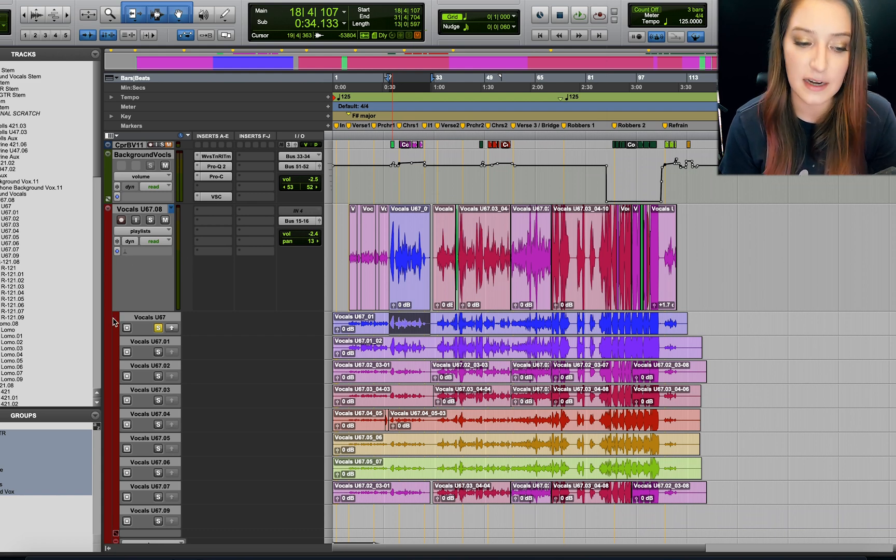
pyautogui.moveTo(124, 350)
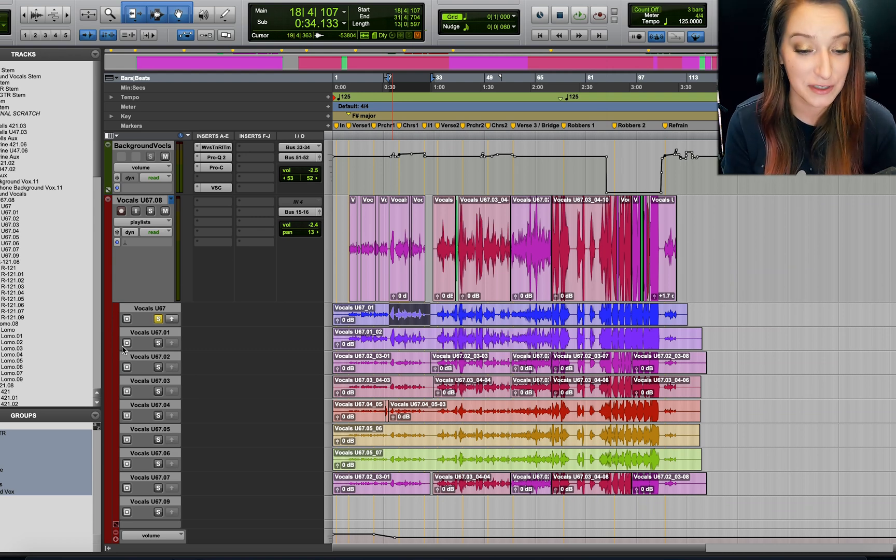
pyautogui.click(683, 77)
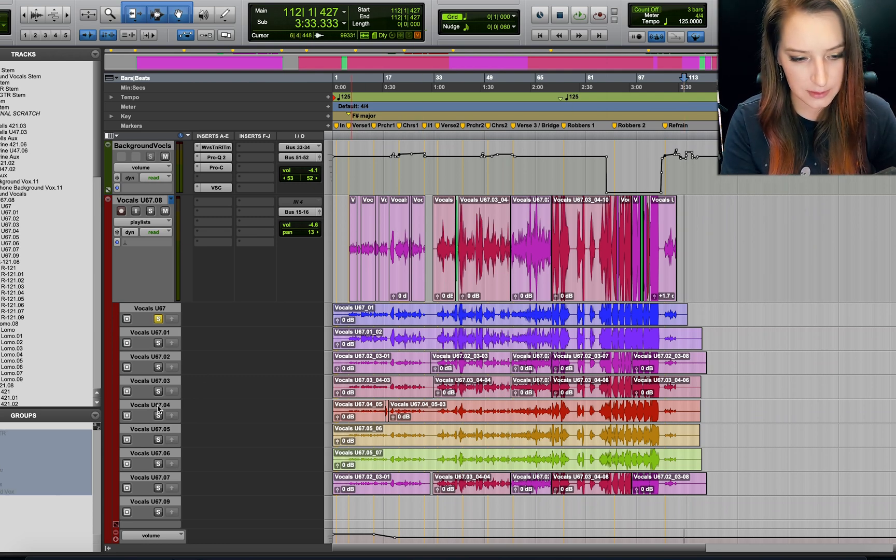
pyautogui.doubleClick(141, 200)
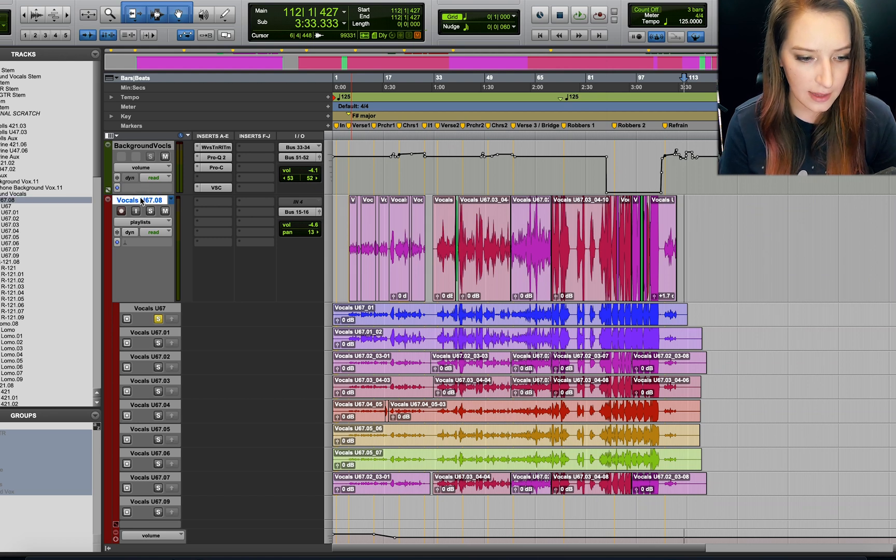
pyautogui.rightClick(137, 200)
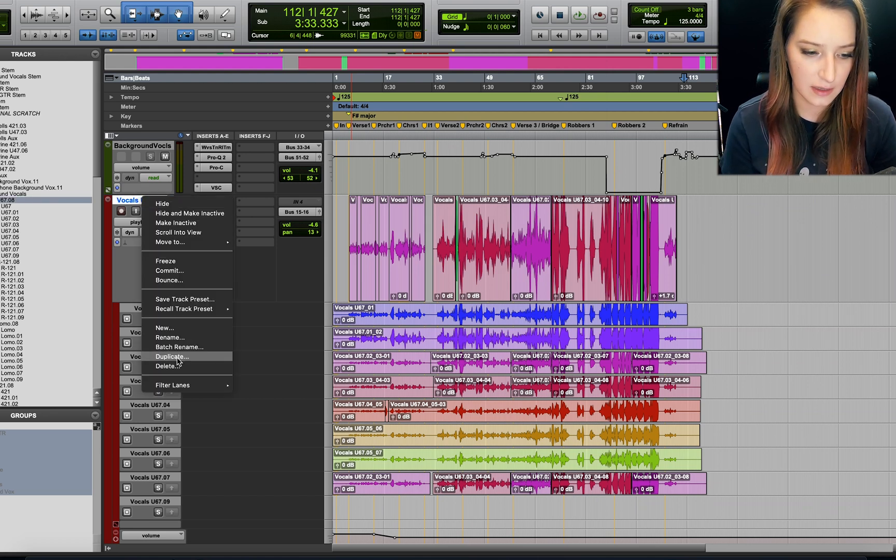
pyautogui.moveTo(128, 158)
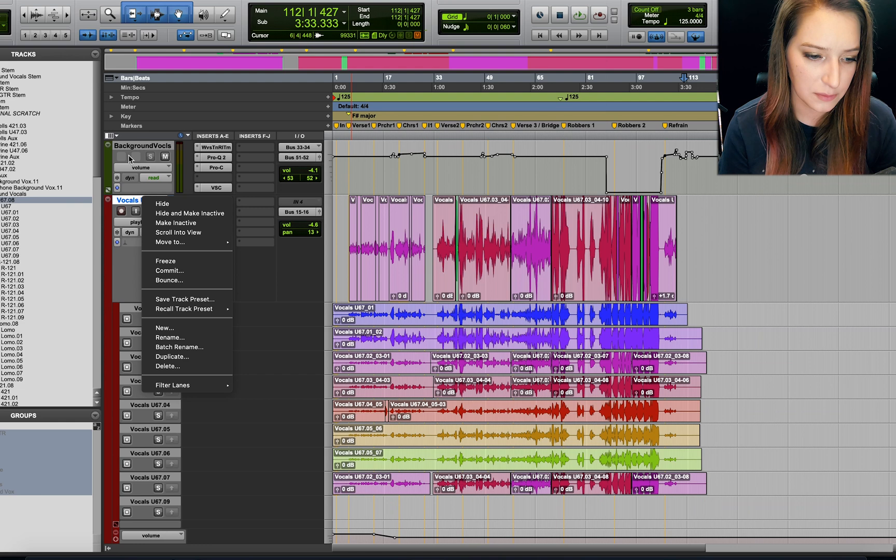
pyautogui.click(170, 337)
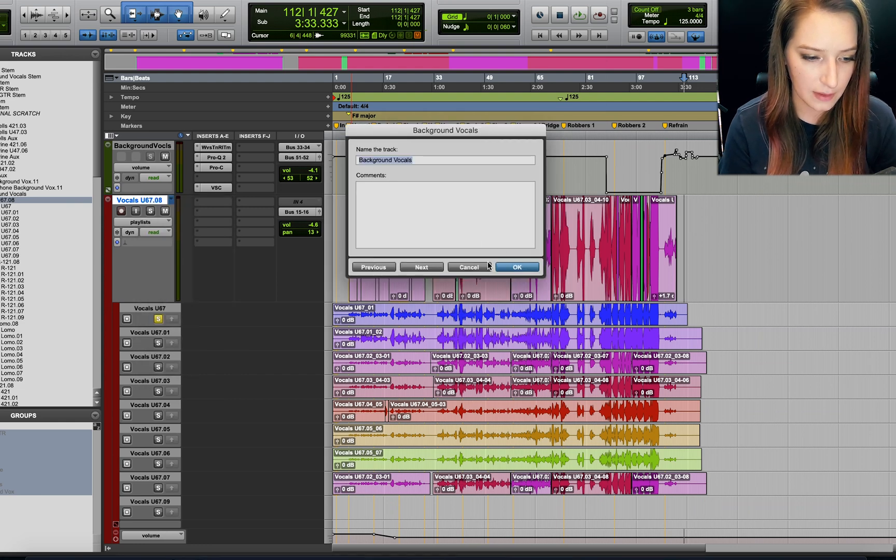
pyautogui.click(515, 267)
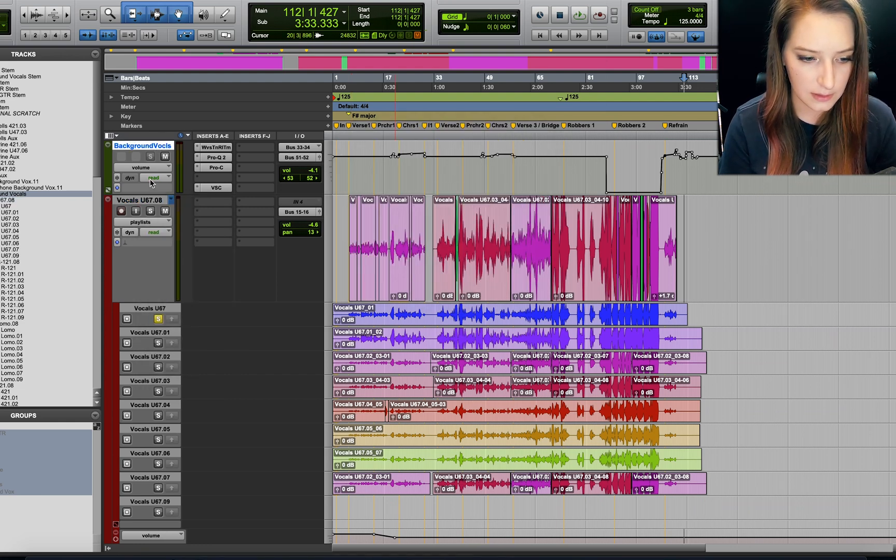
# Duplicate the Vocals U67.08 track with all data options kept
pyautogui.rightClick(140, 200)
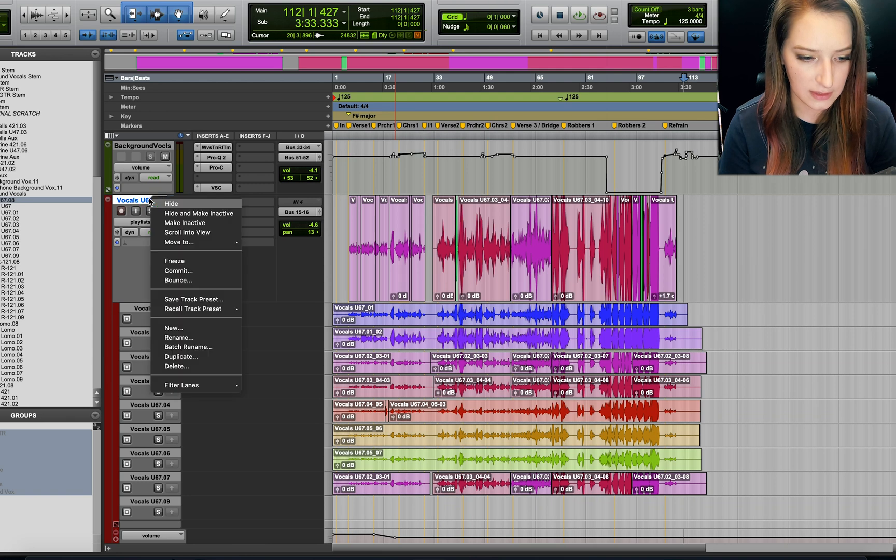
pyautogui.click(181, 357)
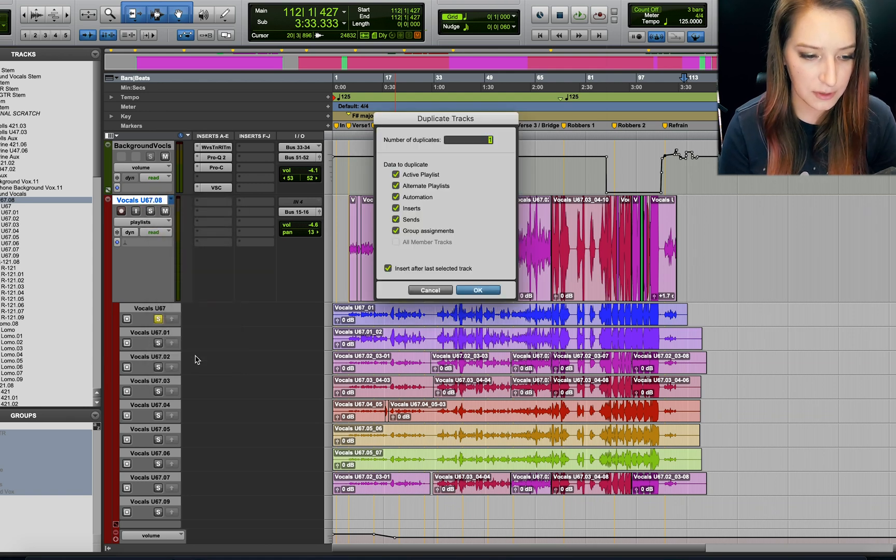
pyautogui.moveTo(327, 341)
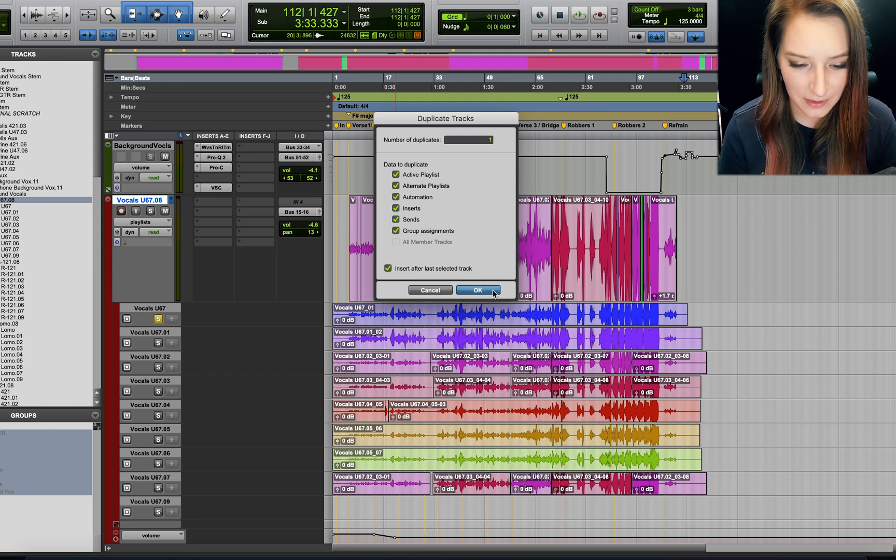
pyautogui.click(477, 289)
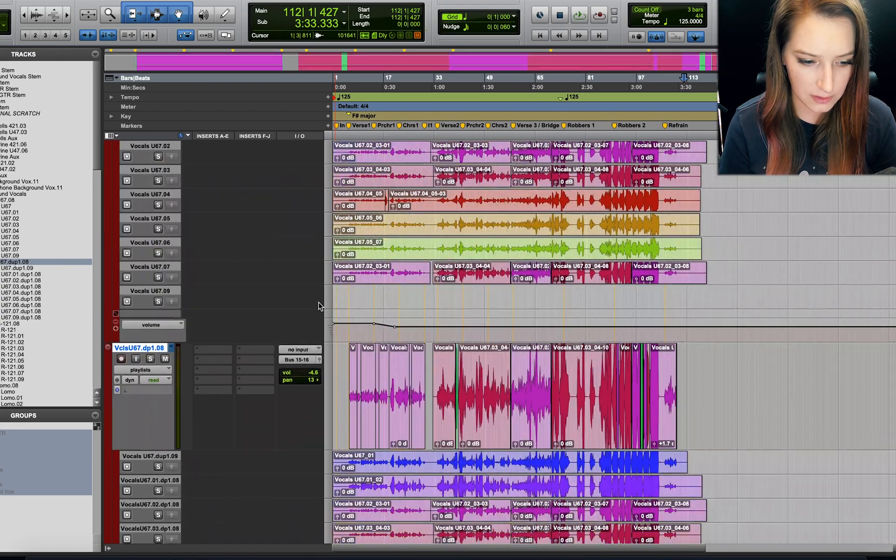
# Rename the duplicated track, typing 'Vocals Pract' so far
pyautogui.scroll(-3)
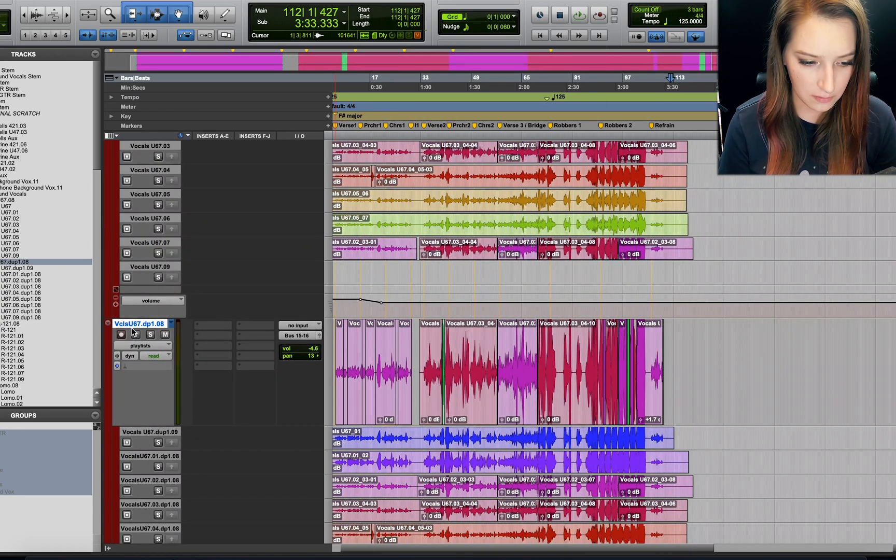
pyautogui.doubleClick(140, 323)
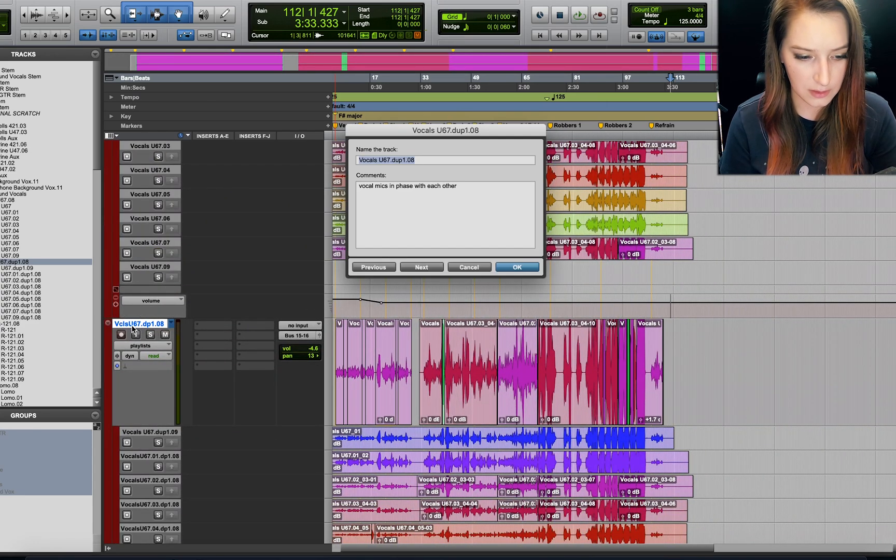
pyautogui.write('Vocals')
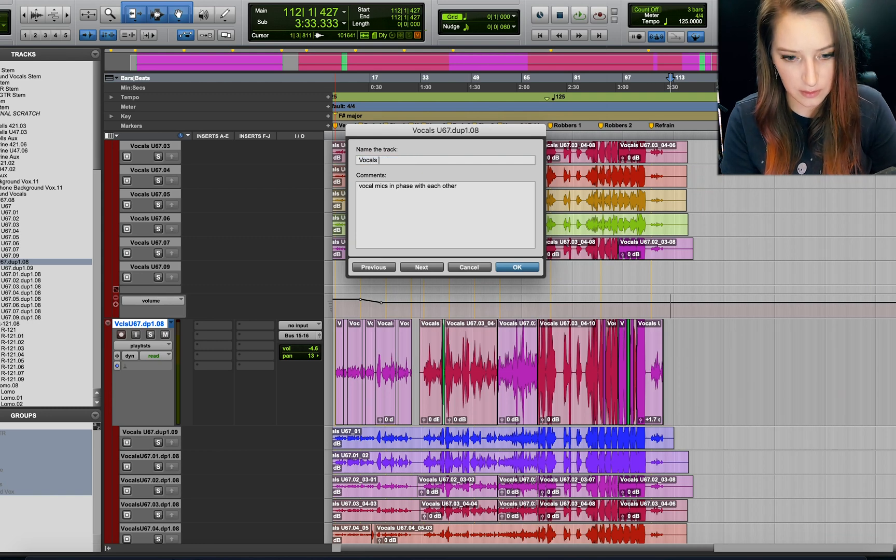
pyautogui.write('Practi')
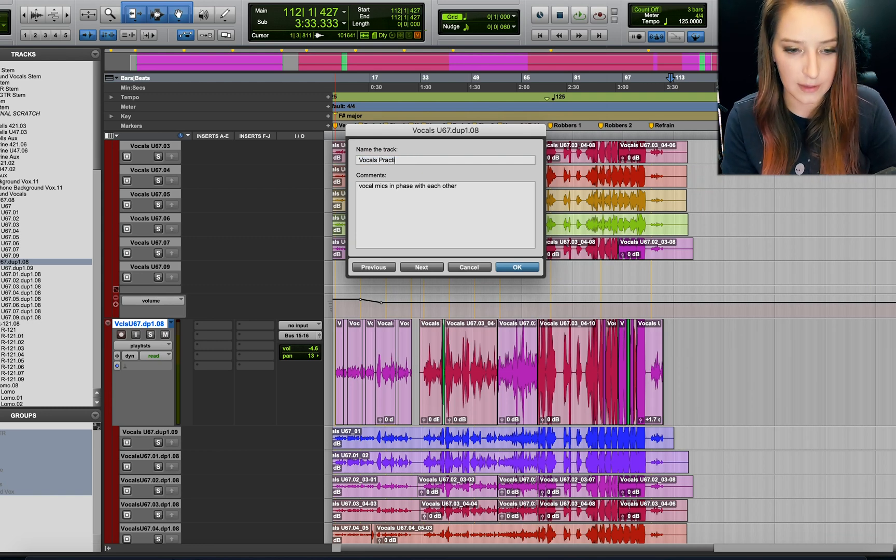
# Confirm the 'Vocals Practice' name and scroll to its take lanes
pyautogui.click(515, 266)
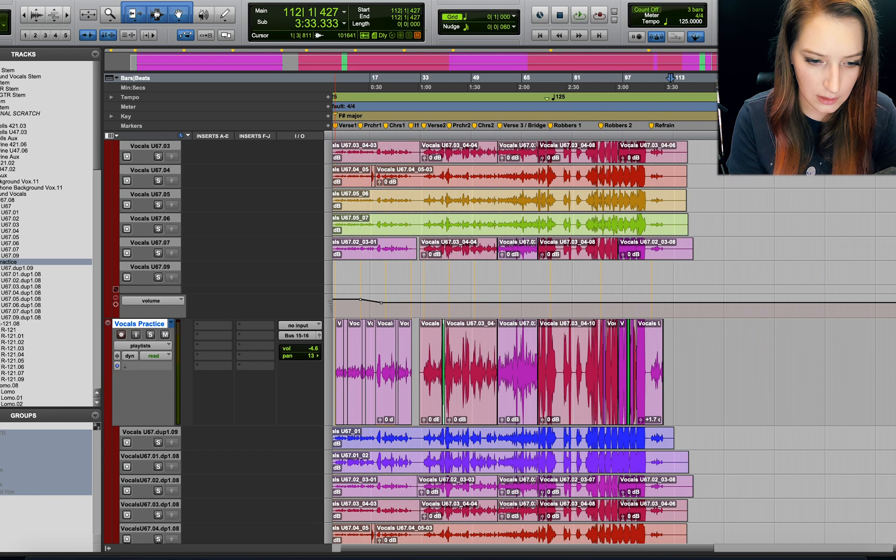
pyautogui.moveTo(143, 334)
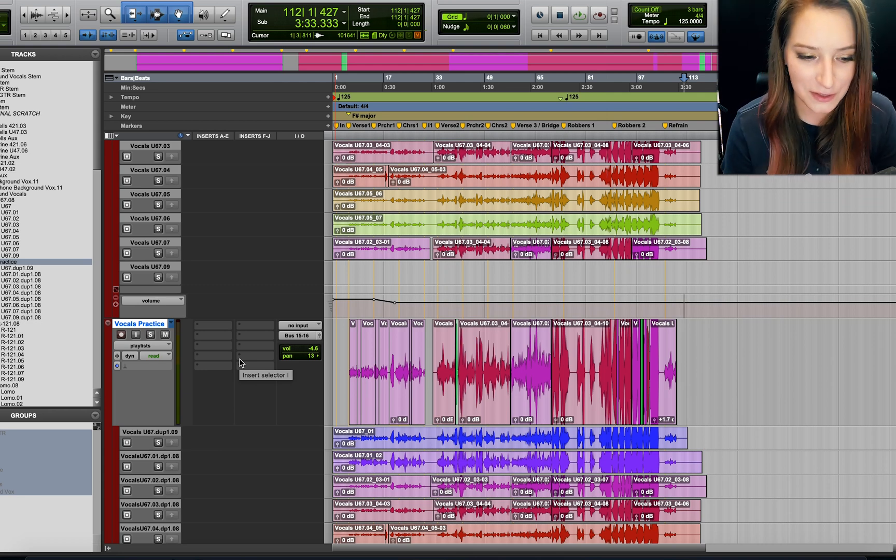
pyautogui.scroll(-3)
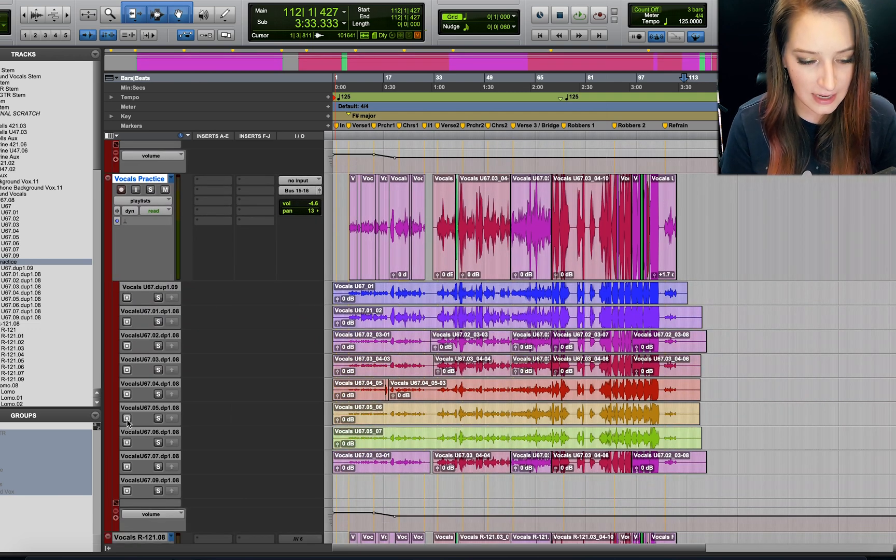
pyautogui.moveTo(127, 418)
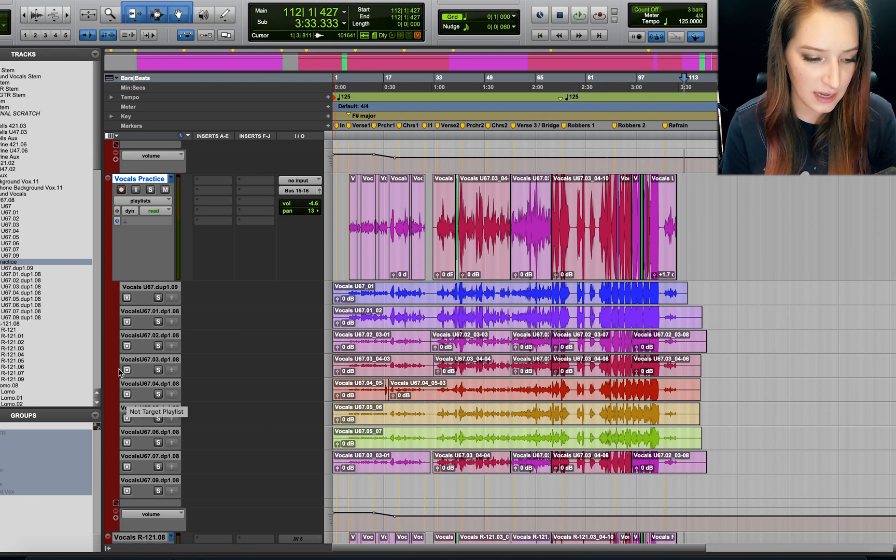
pyautogui.moveTo(125, 321)
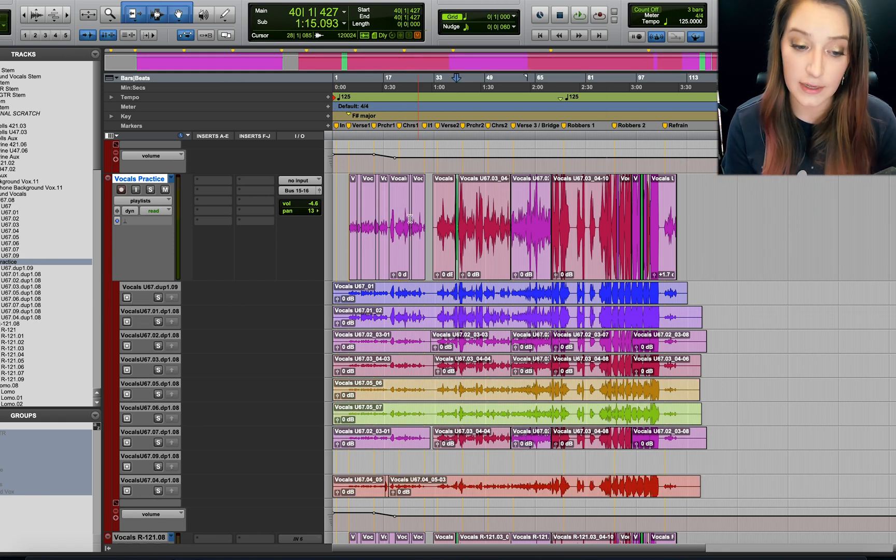
# Make U67.04.dup1.08 the main playlist of Vocals Practice
pyautogui.click(140, 201)
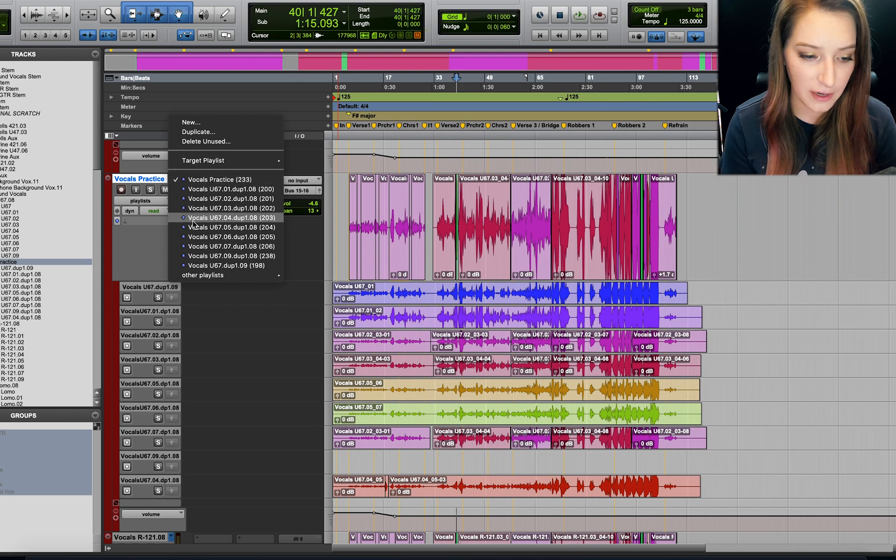
pyautogui.click(231, 217)
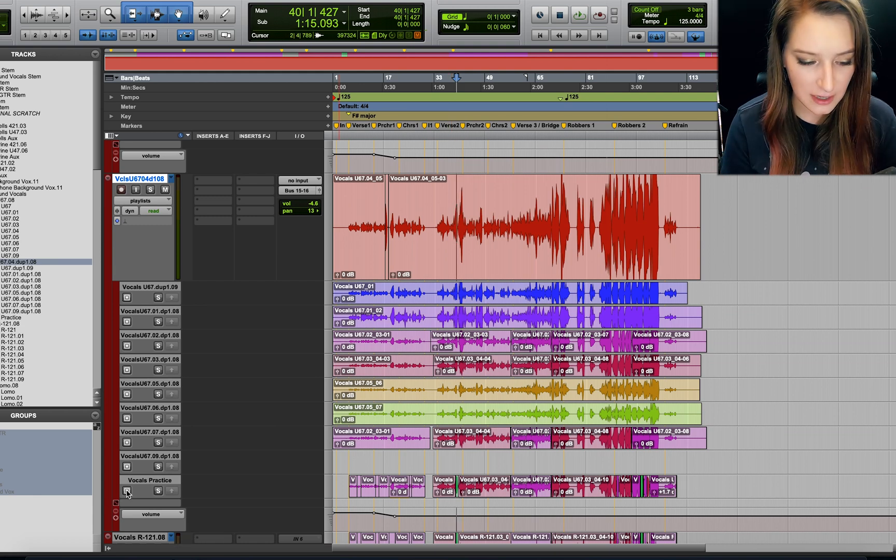
pyautogui.moveTo(127, 491)
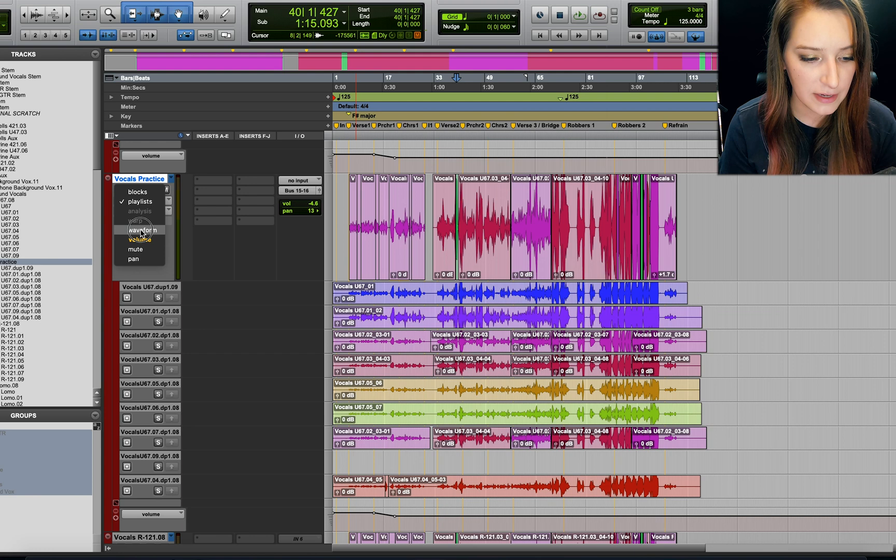
# Show Vocals Practice as a taller waveform and reselect its playlist
pyautogui.click(139, 230)
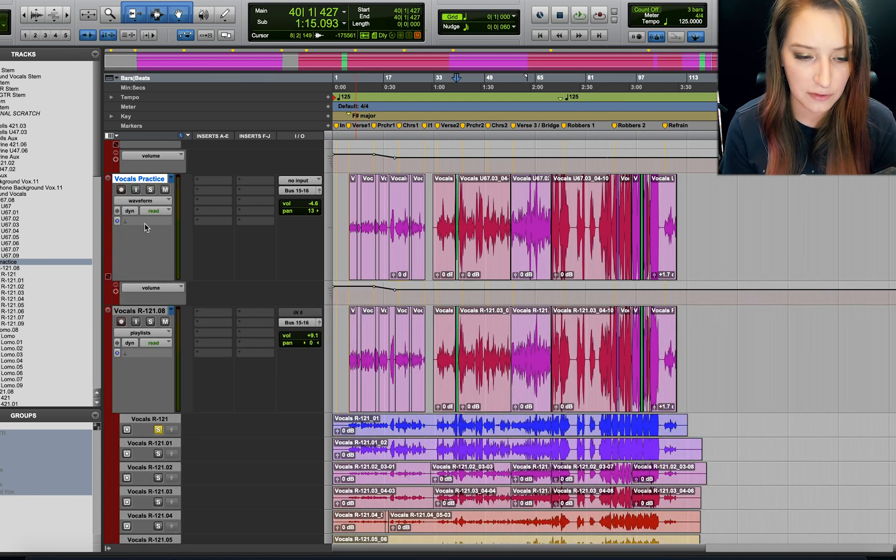
pyautogui.scroll(3)
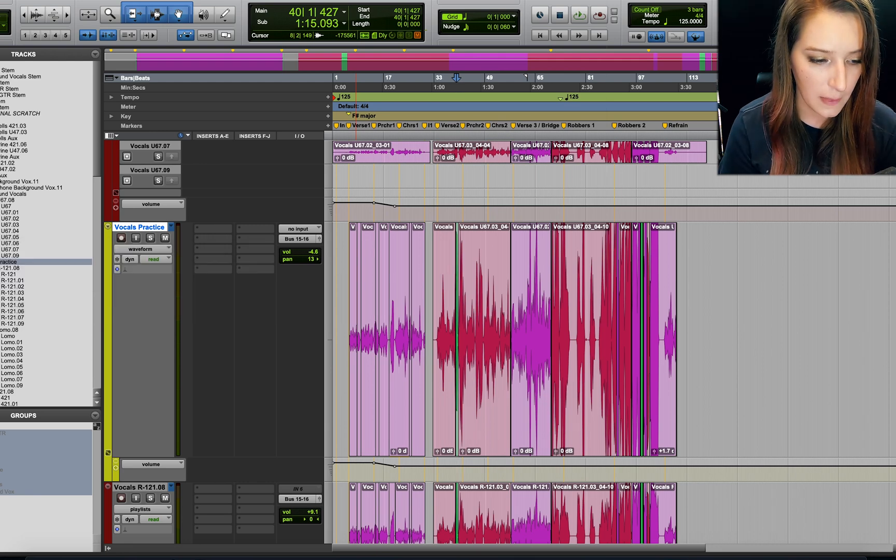
pyautogui.click(168, 249)
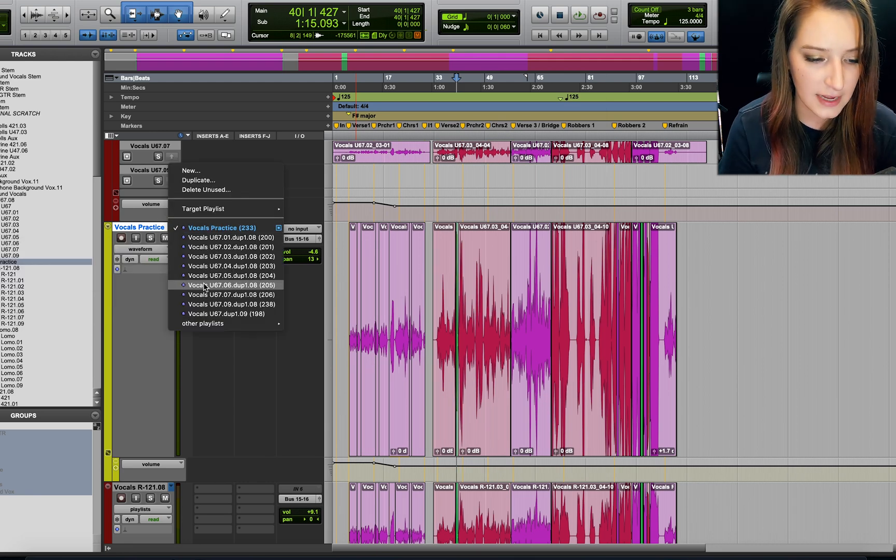
pyautogui.click(232, 285)
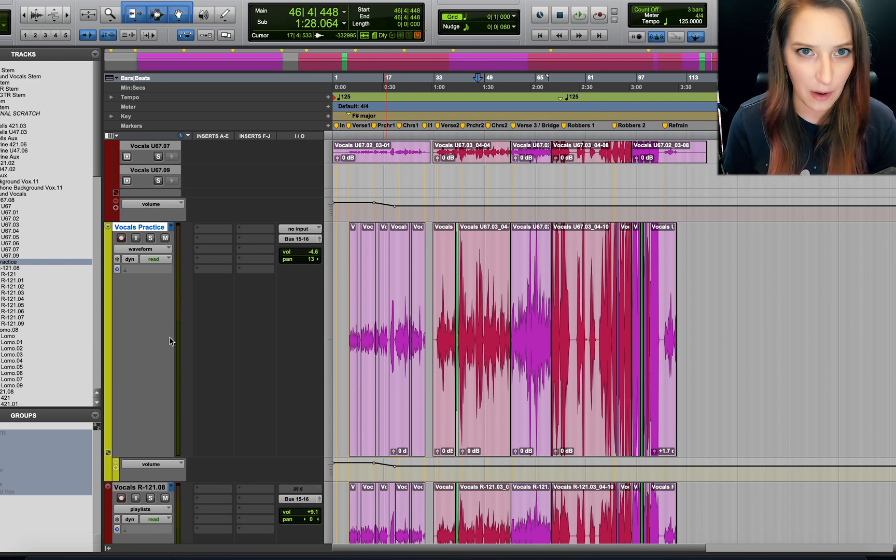
# Zoom in on the held note near bar 48 and separate it into a clip
pyautogui.click(488, 319)
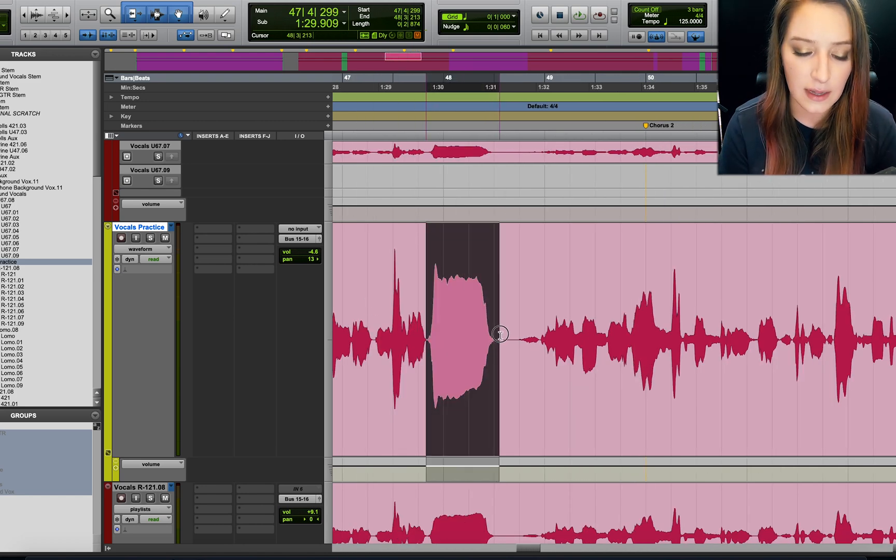
pyautogui.click(498, 335)
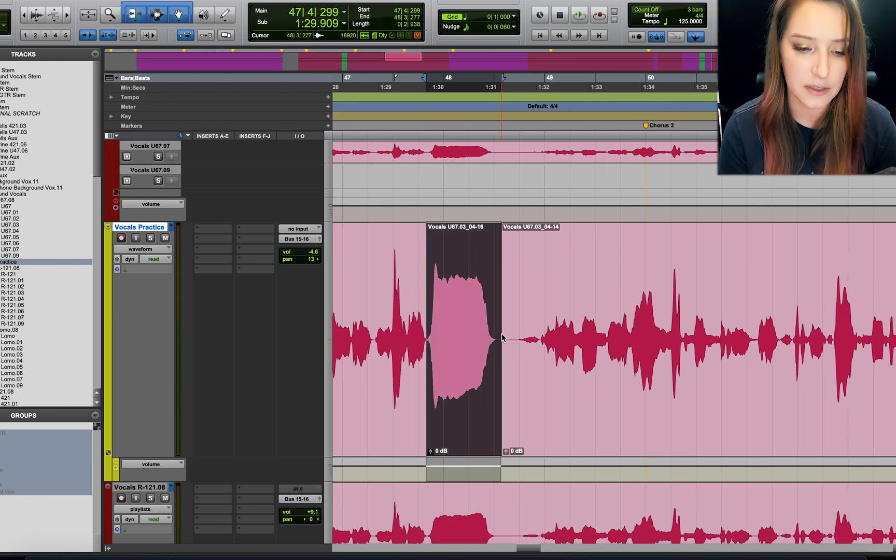
pyautogui.click(460, 337)
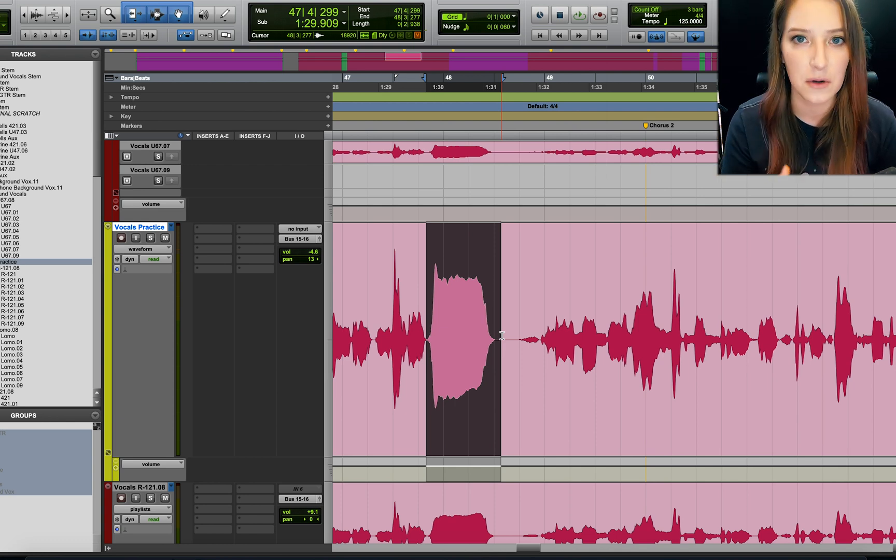
pyautogui.click(457, 331)
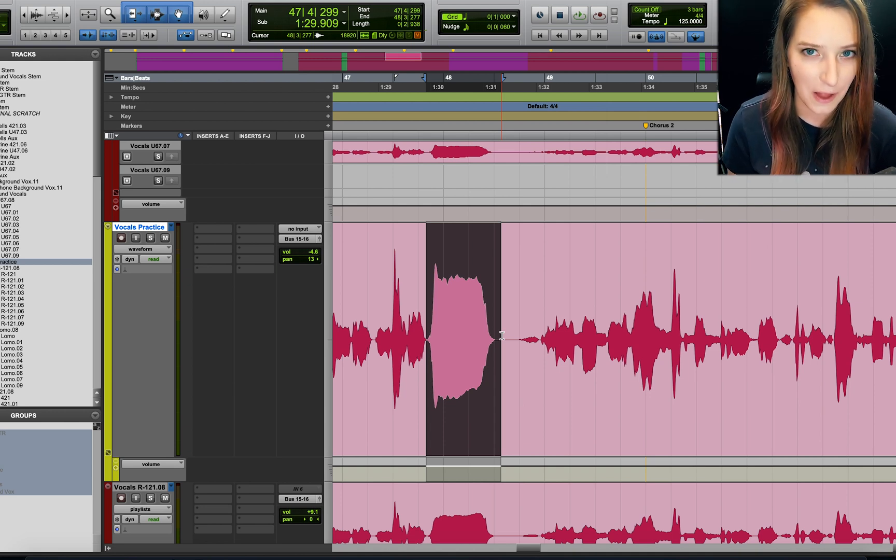
pyautogui.click(460, 332)
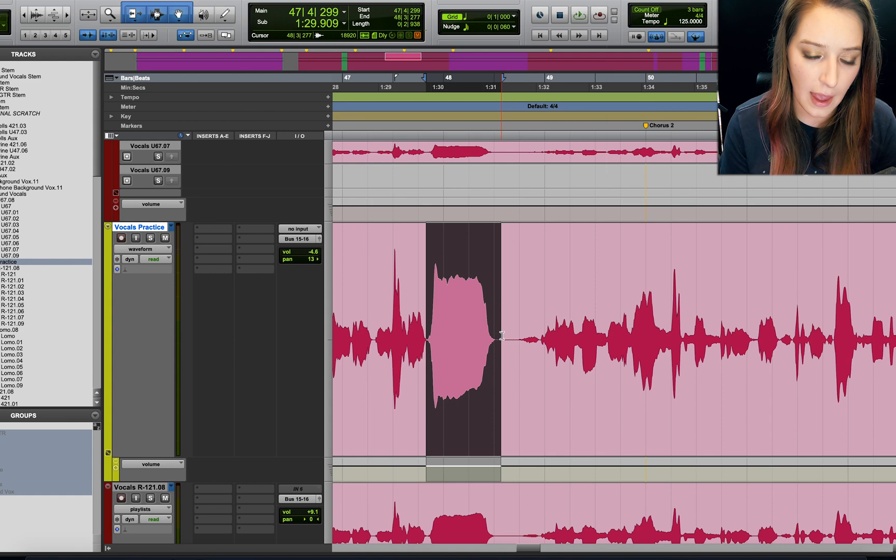
# Show Vocals Practice's alternate take lanes, including U67.dup1.09, beneath the comp across the song
pyautogui.click(143, 248)
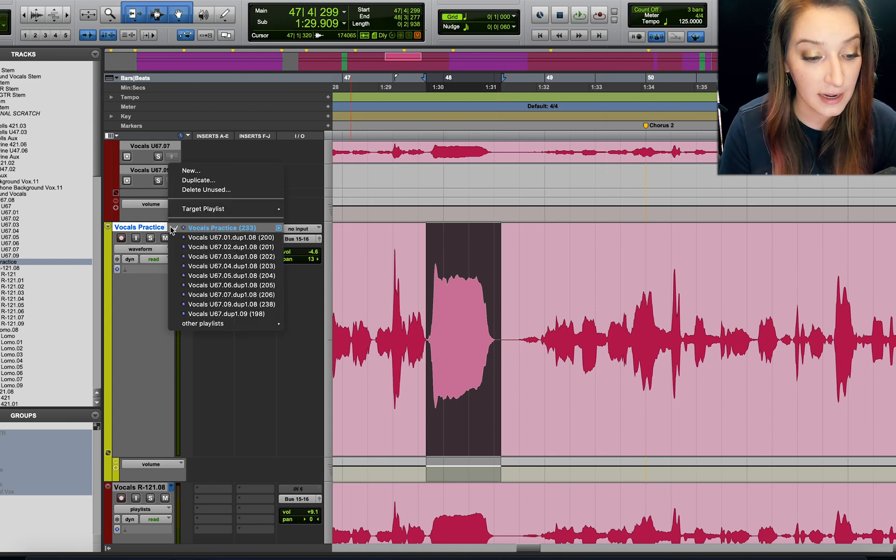
pyautogui.click(231, 266)
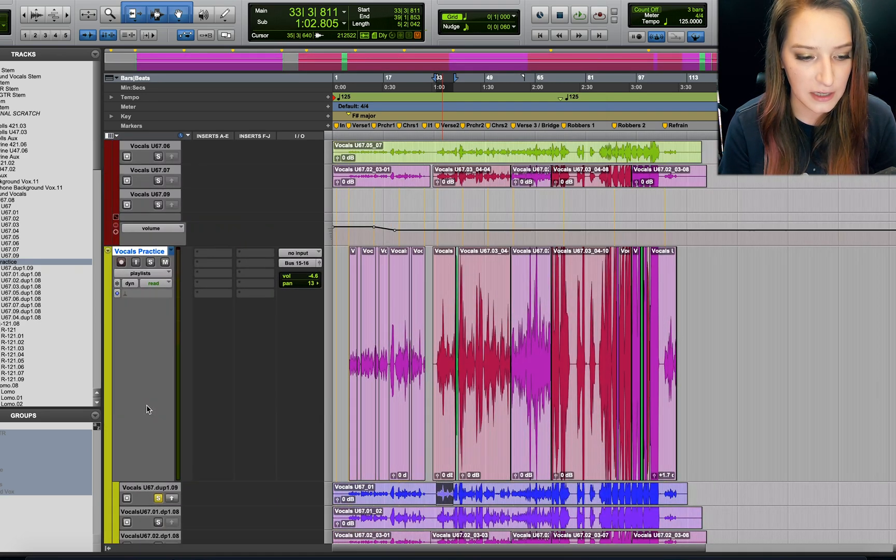
# Set Vocals Practice to Waveform view and zoom to the comped U67_01 clip near bar 33
pyautogui.click(150, 272)
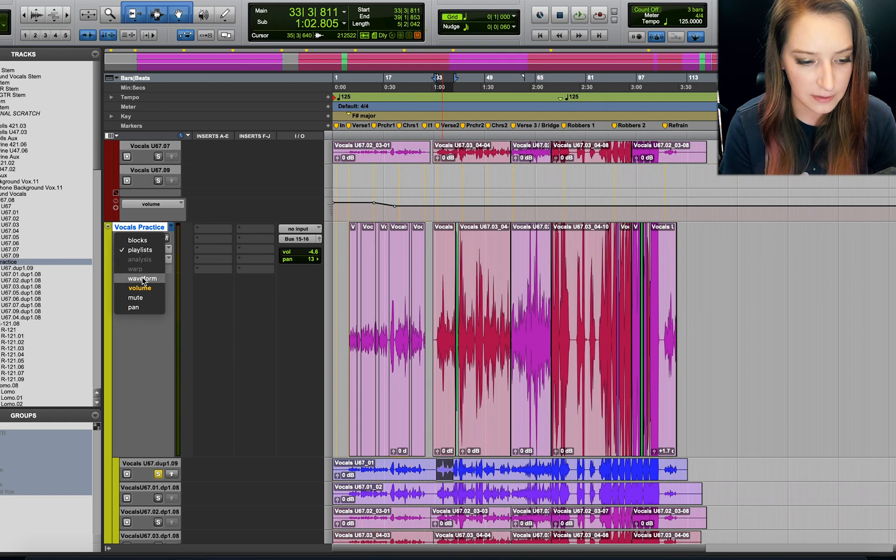
pyautogui.click(140, 250)
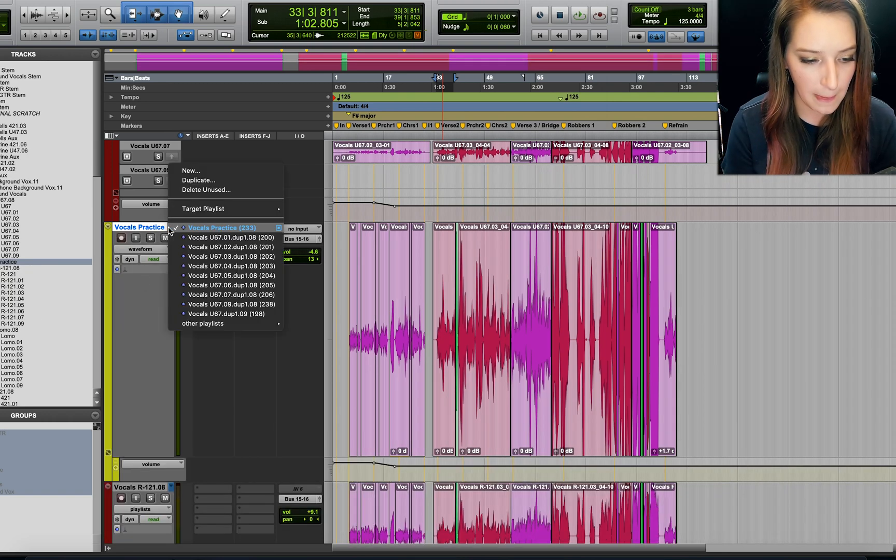
pyautogui.click(232, 275)
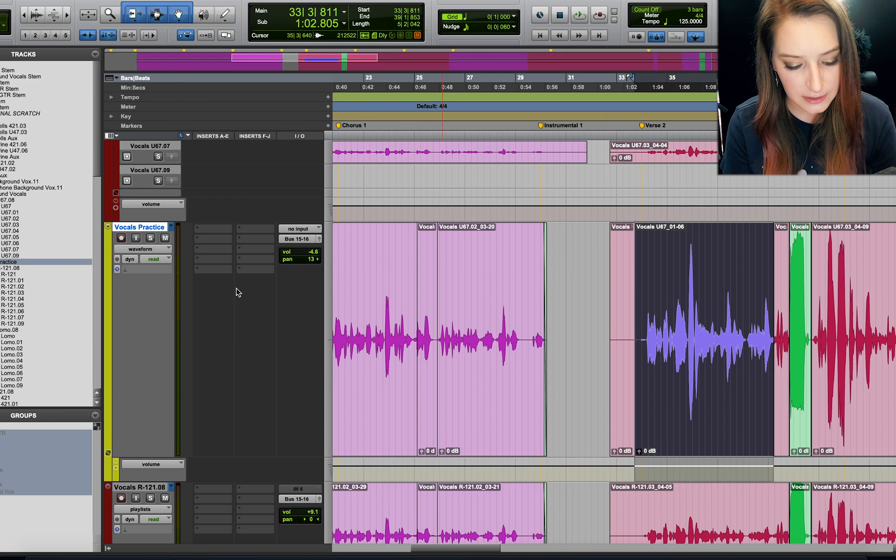
pyautogui.moveTo(703, 340)
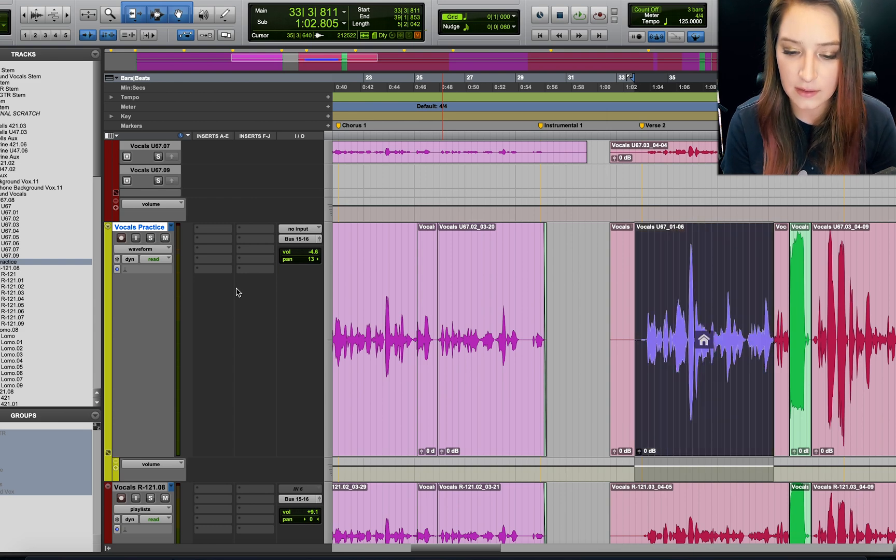